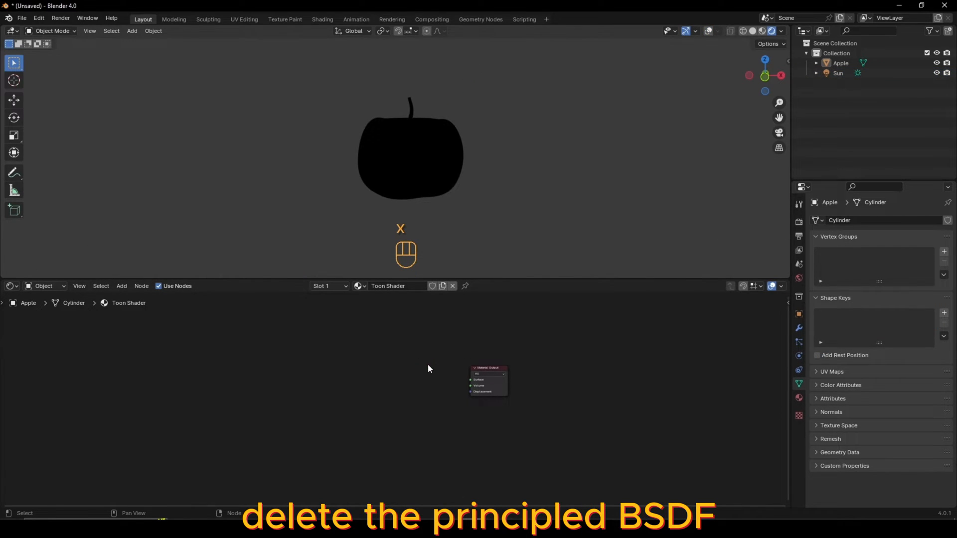
Step: Add shader nodes to the apple material, ending with a Diffuse BSDF found by searching 'd'
key("shift+a")
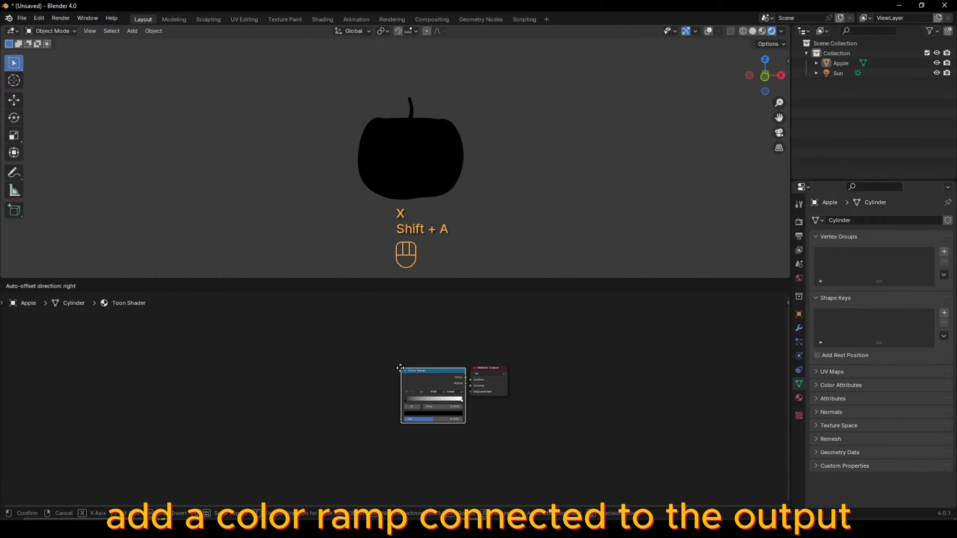
key("shift+a")
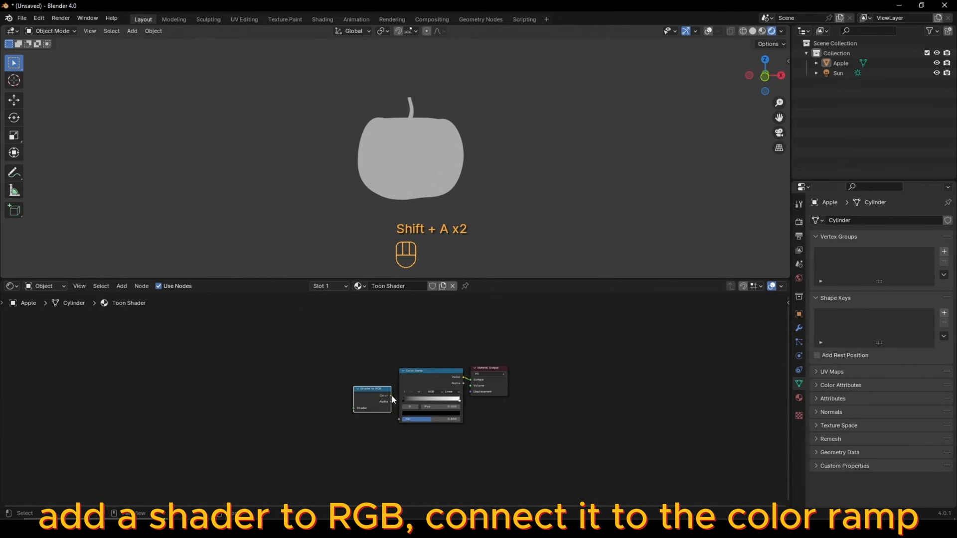
type("d")
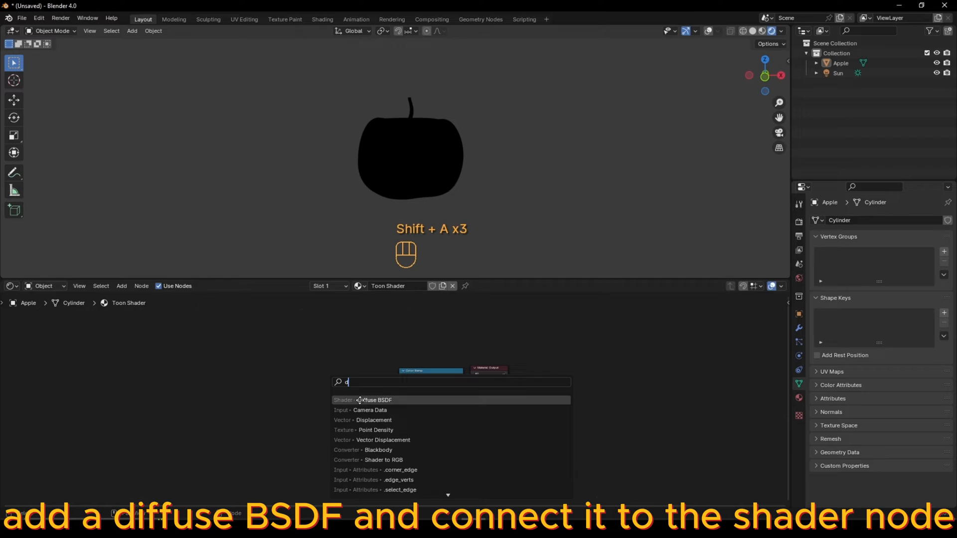
left_click(363, 400)
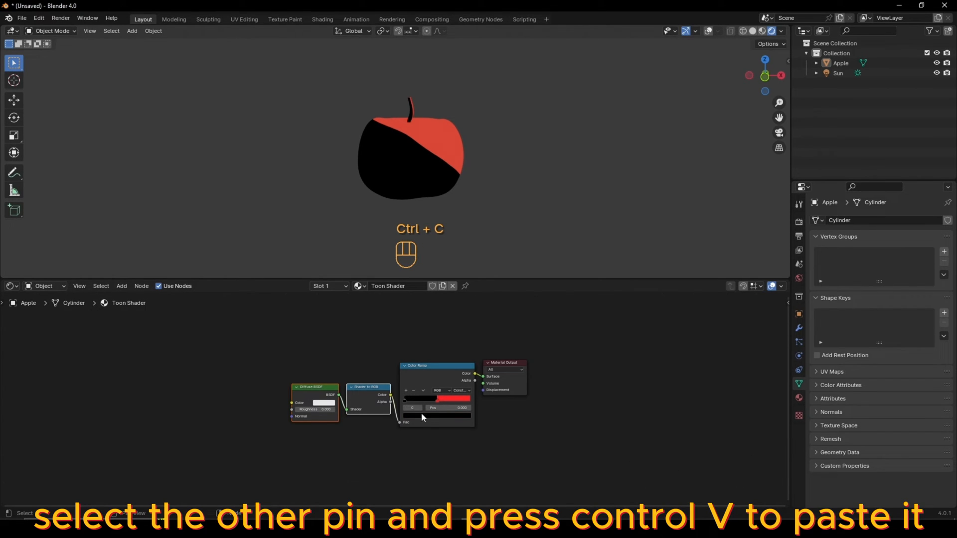
Step: Select the Color Ramp's other color stop to receive the red color
left_click(435, 398)
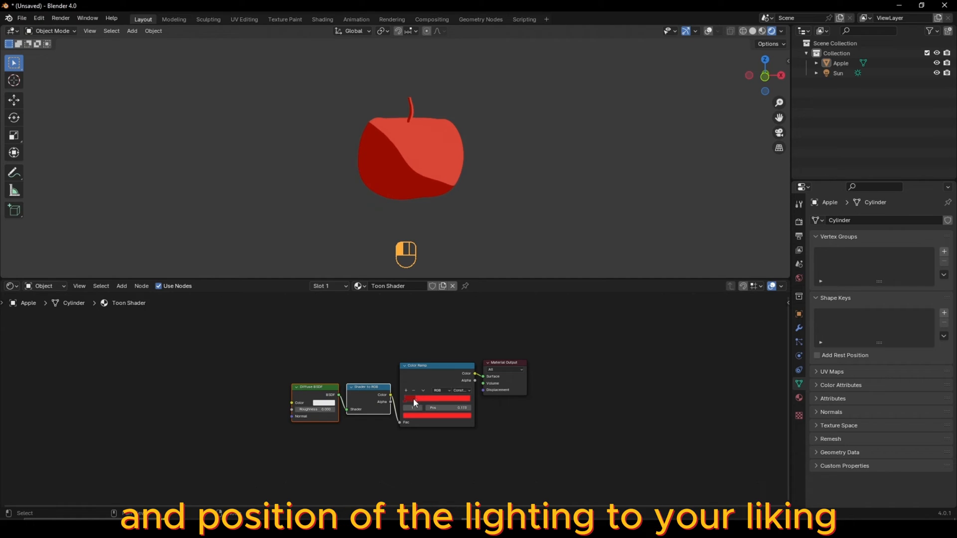
Step: Show the scene's Render Properties and scroll down toward Color Management
left_click(797, 221)
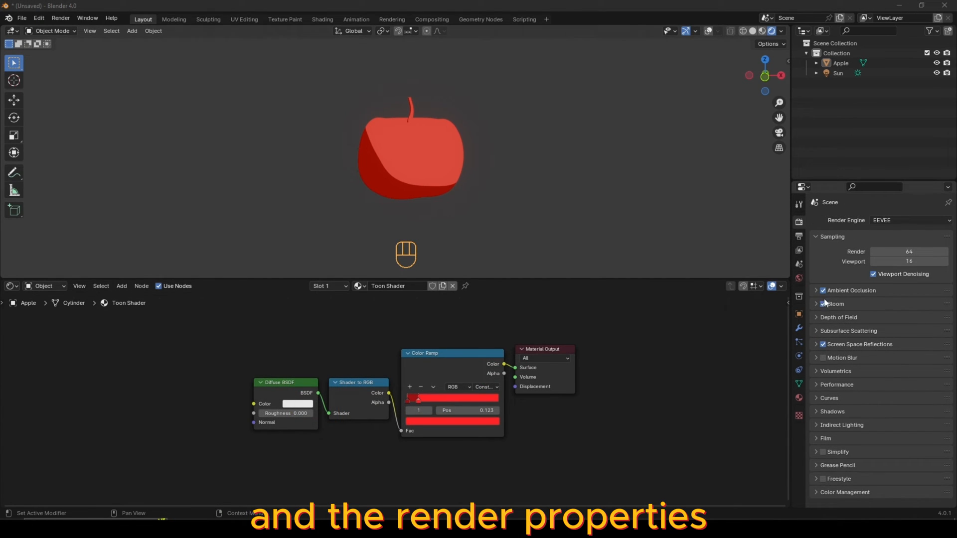
scroll("down", 3)
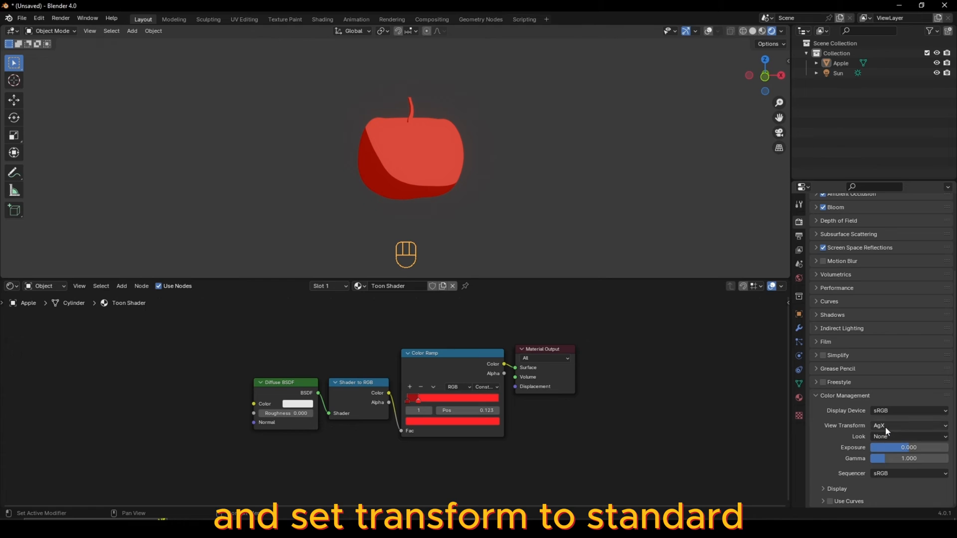